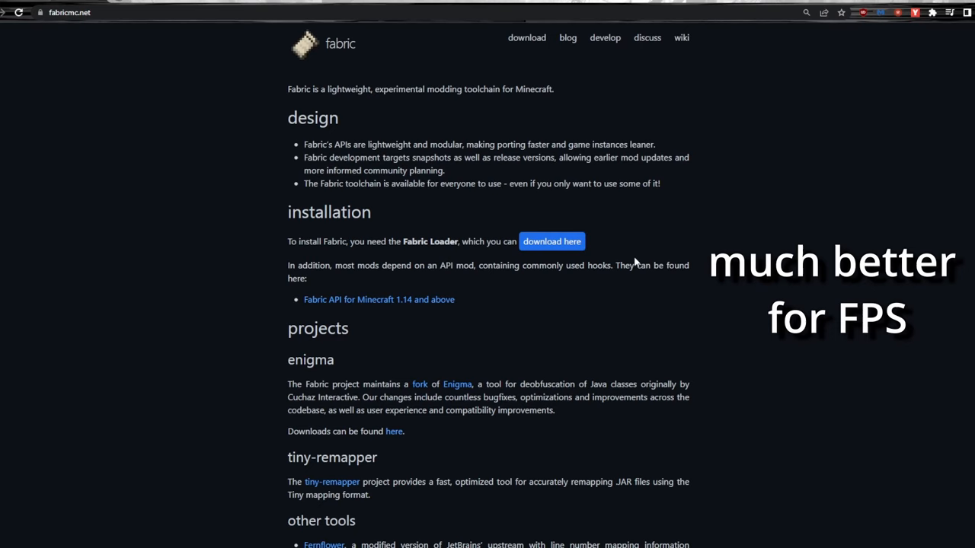
- Download the Windows Fabric installer from fabricmc.net's Minecraft Launcher installation page
click(551, 241)
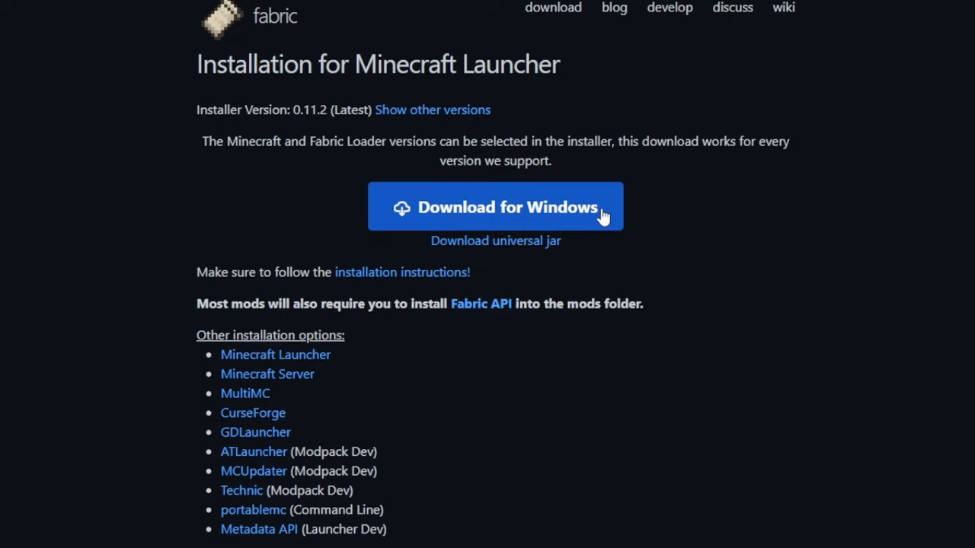
click(495, 206)
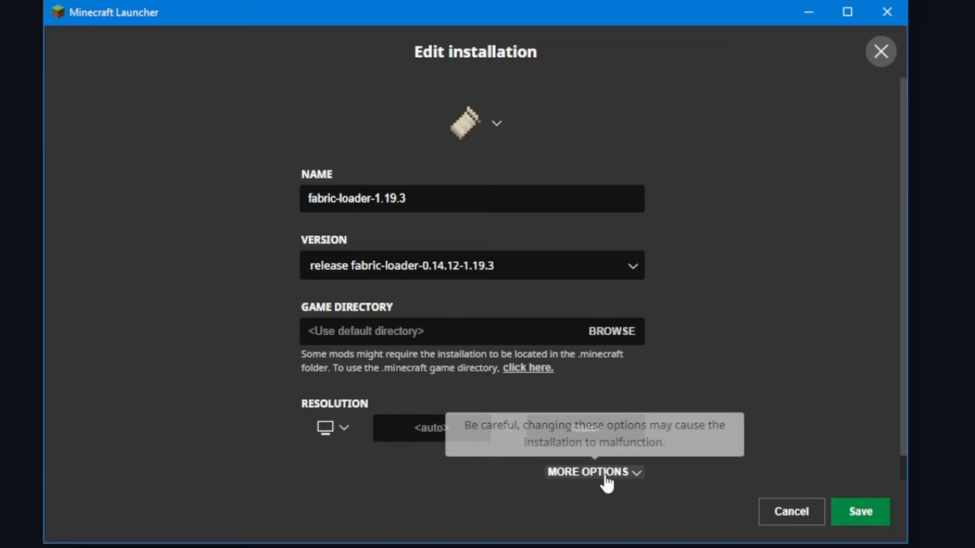
mouse_move(603, 480)
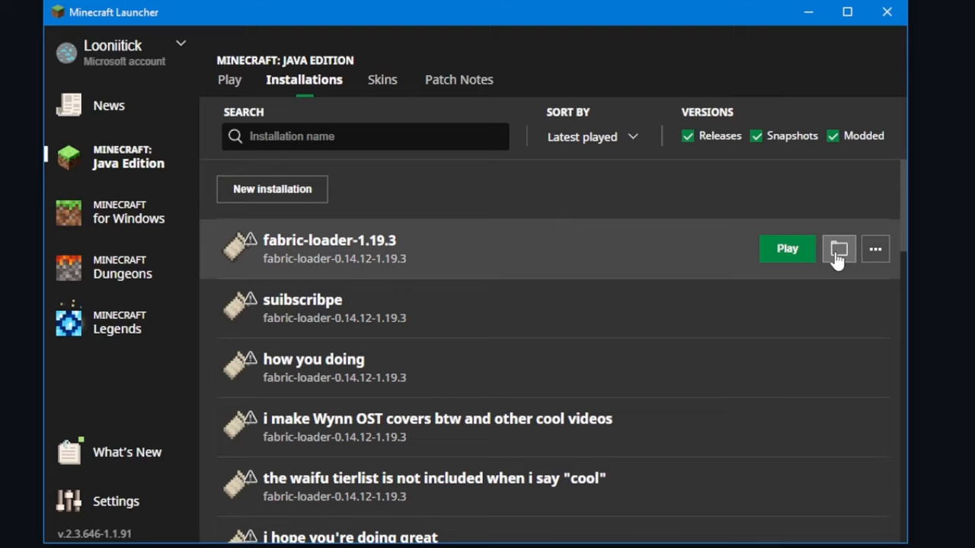
click(839, 248)
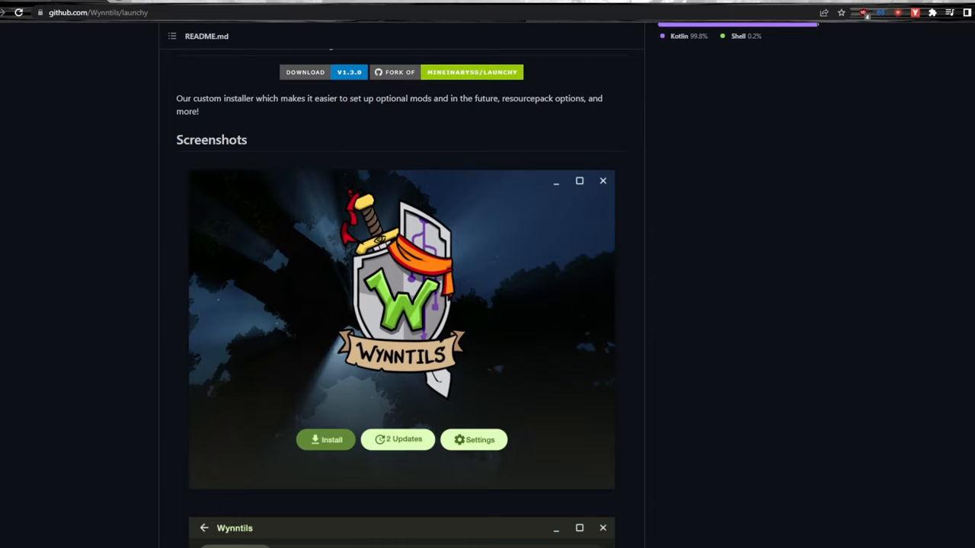
- Install the Wynntils mods via the Wynntils Mod Installer and launch the fabric-loader-1.19.3 profile
scroll(up, 3)
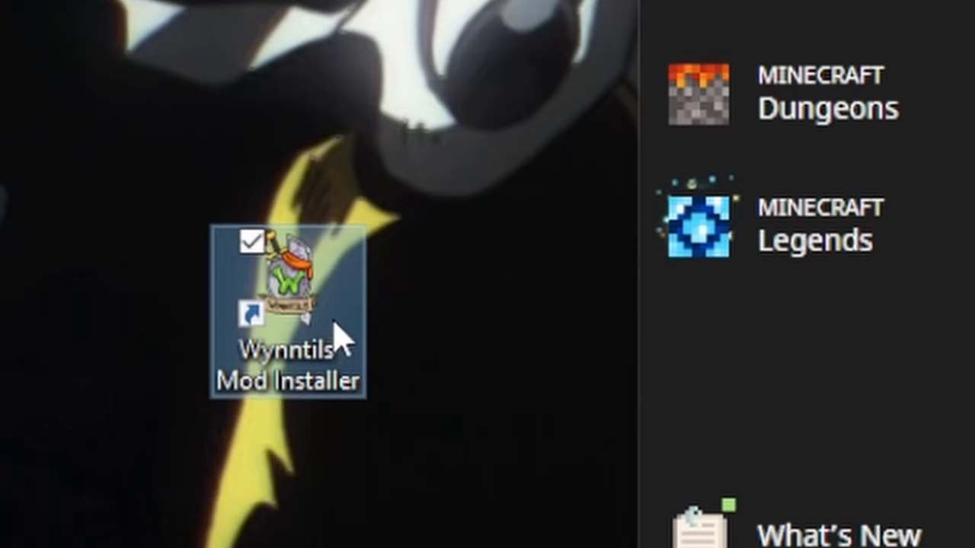
double_click(289, 305)
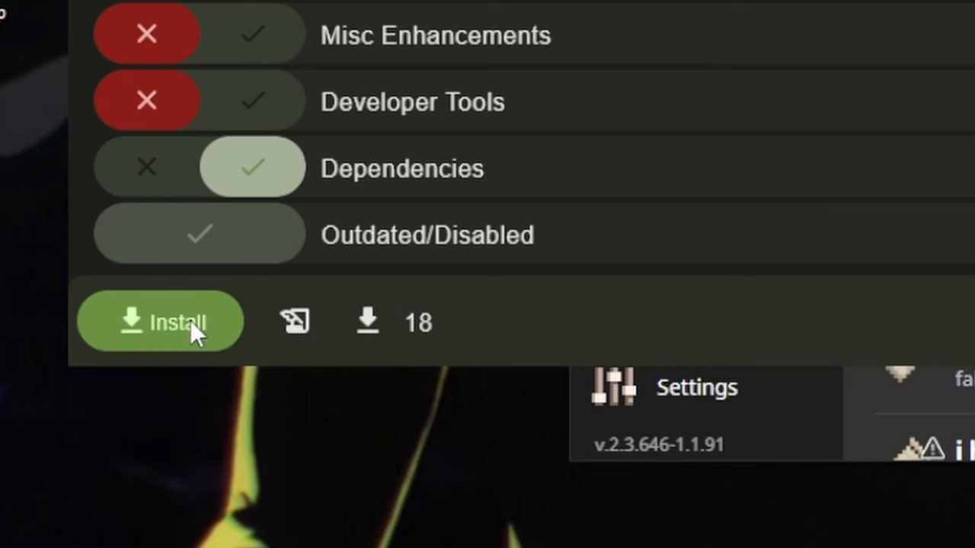
click(159, 321)
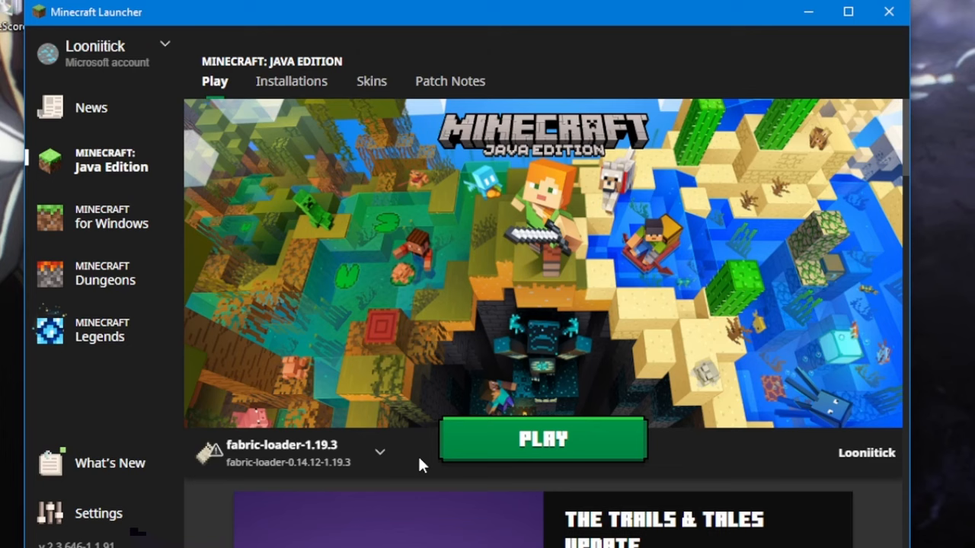
click(543, 440)
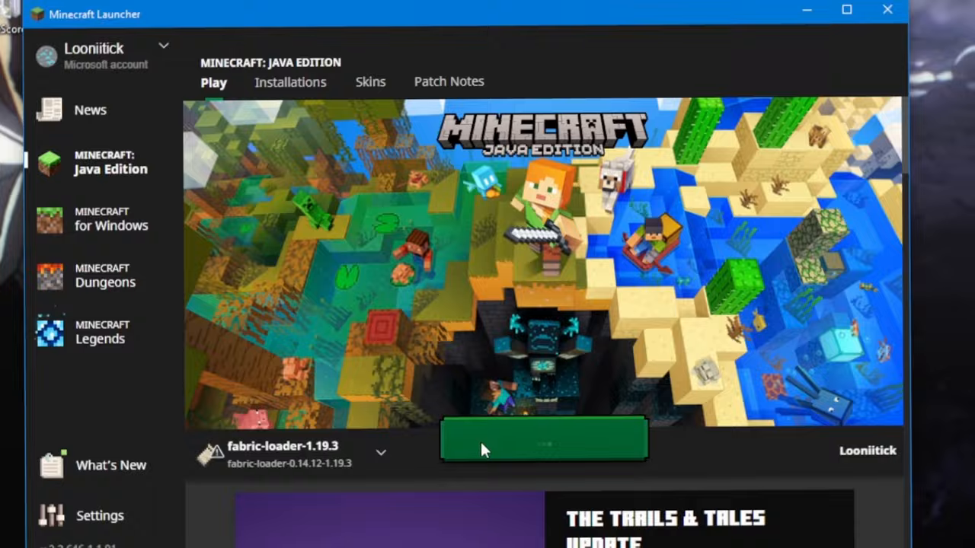
click(544, 438)
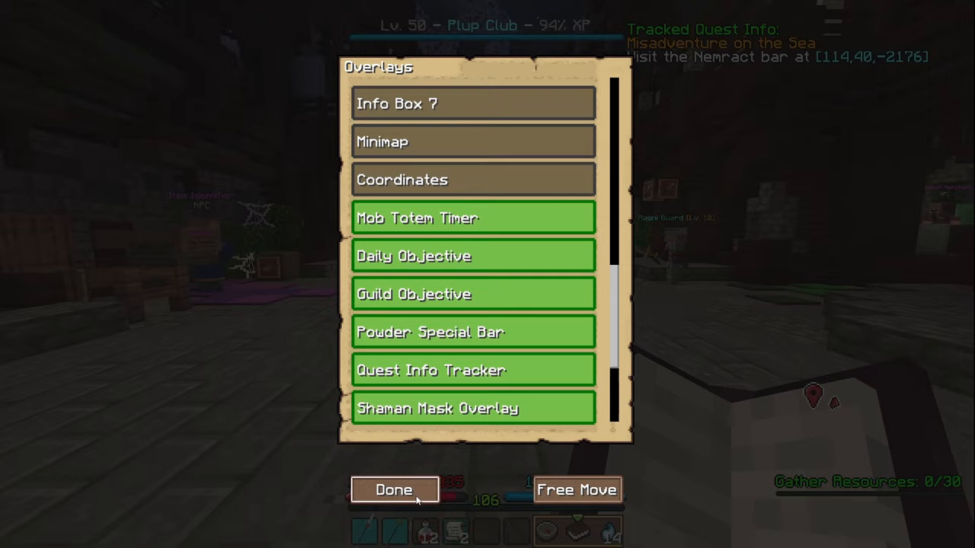
- Close the Wynntils Overlays list with Done, returning to the Wynncraft world
click(393, 490)
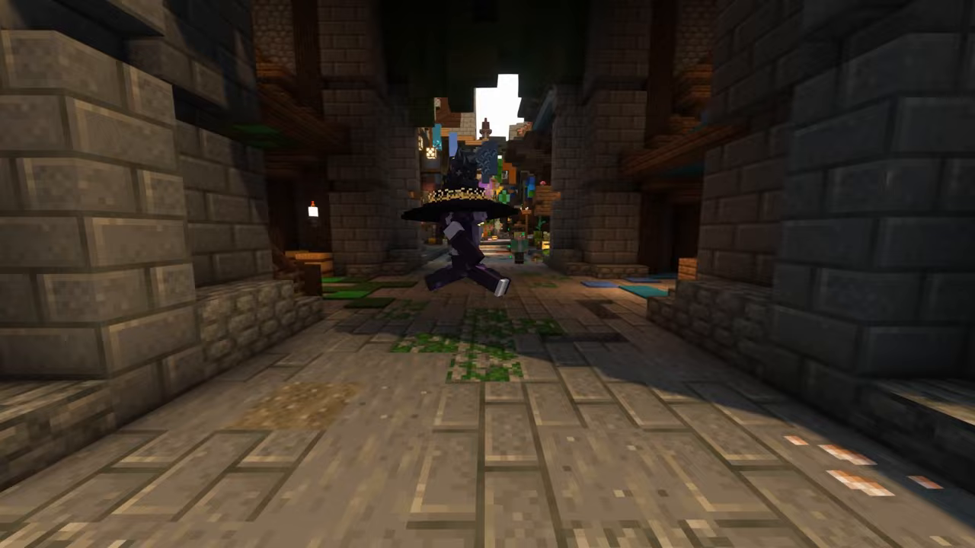